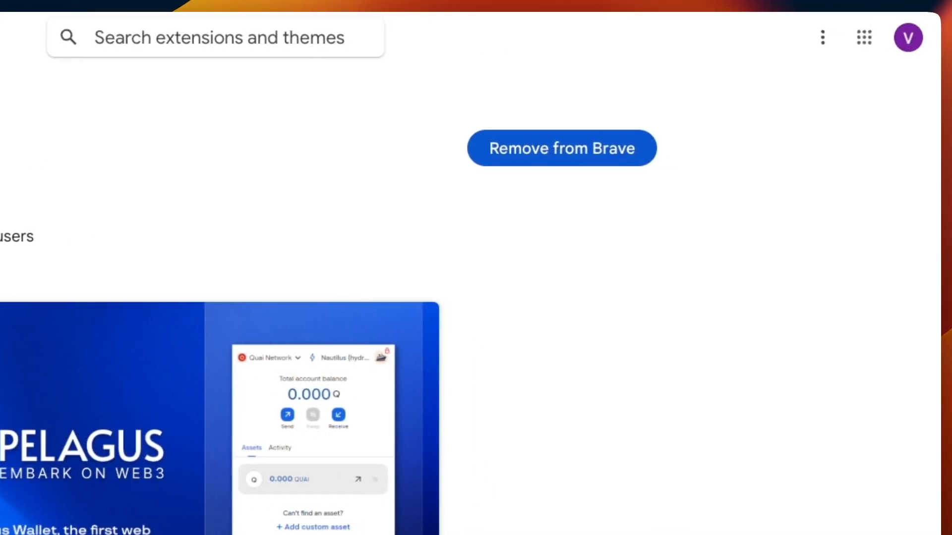
- Reach Brave's extensions management page listing the Pelagus wallet at version 1.0.34
click(864, 36)
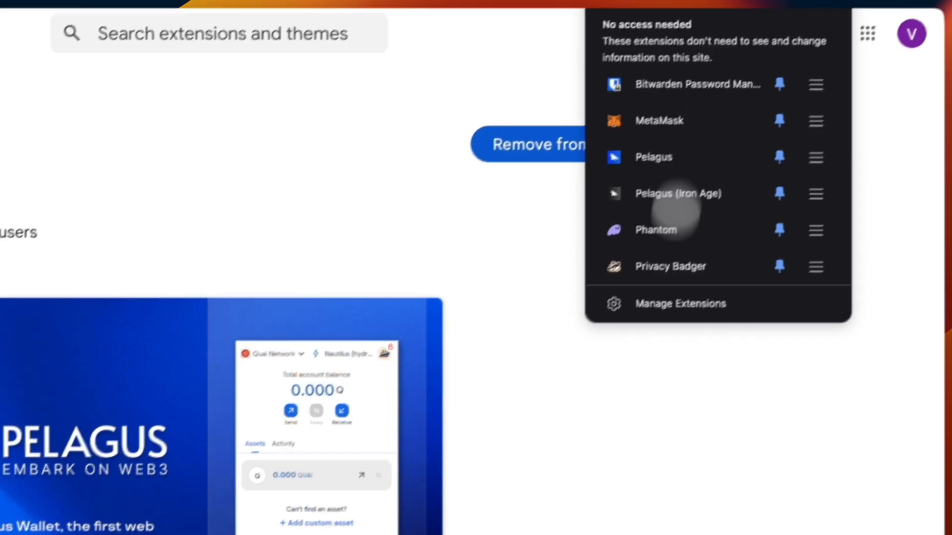
click(680, 304)
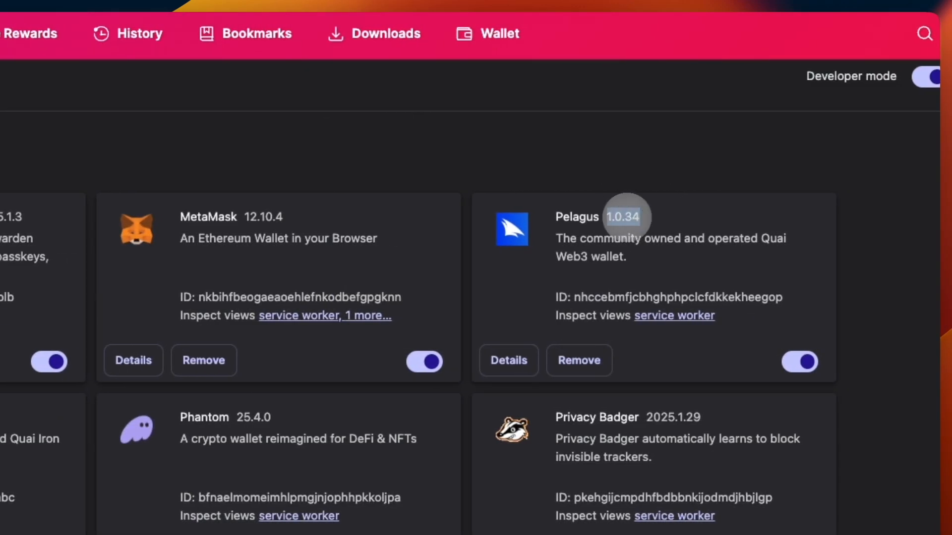
mouse_move(756, 120)
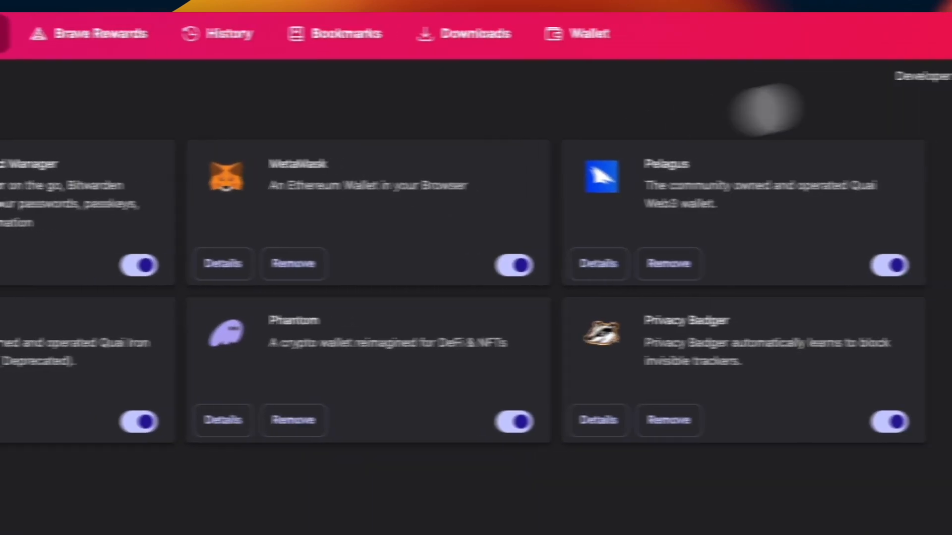
- Switch to the X tab with the Quai Network article's Mining Options section
click(923, 76)
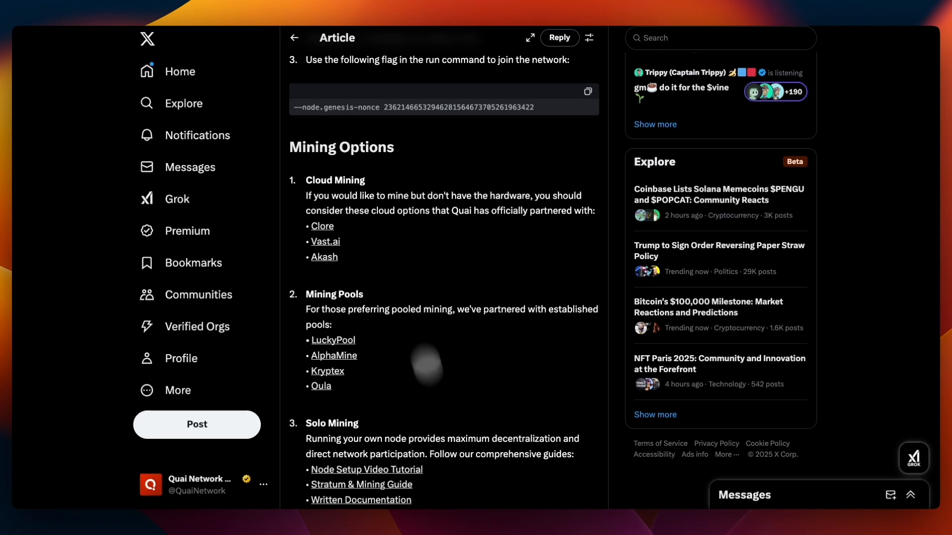
mouse_move(315, 130)
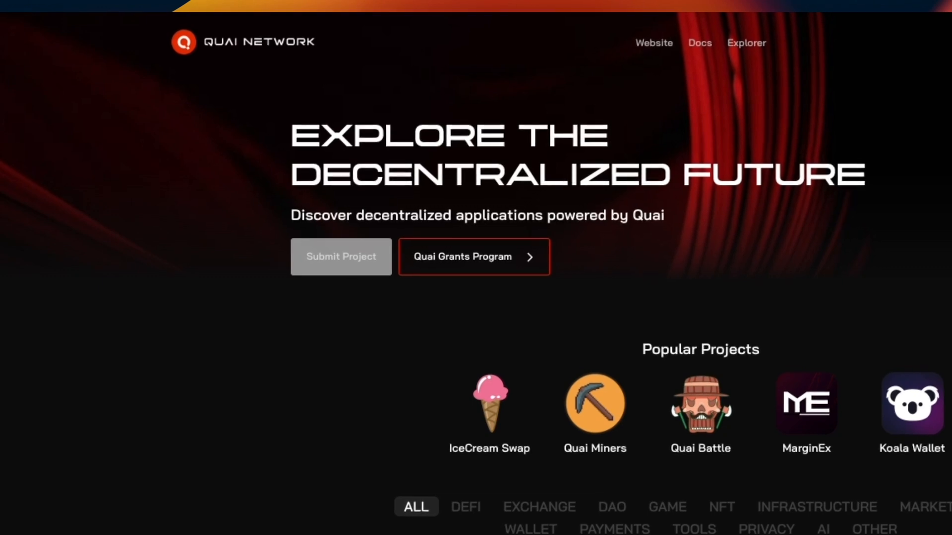
- Filter the Quai Network Ecosystem project directory with 'po' to find pool projects
scroll(down, 3)
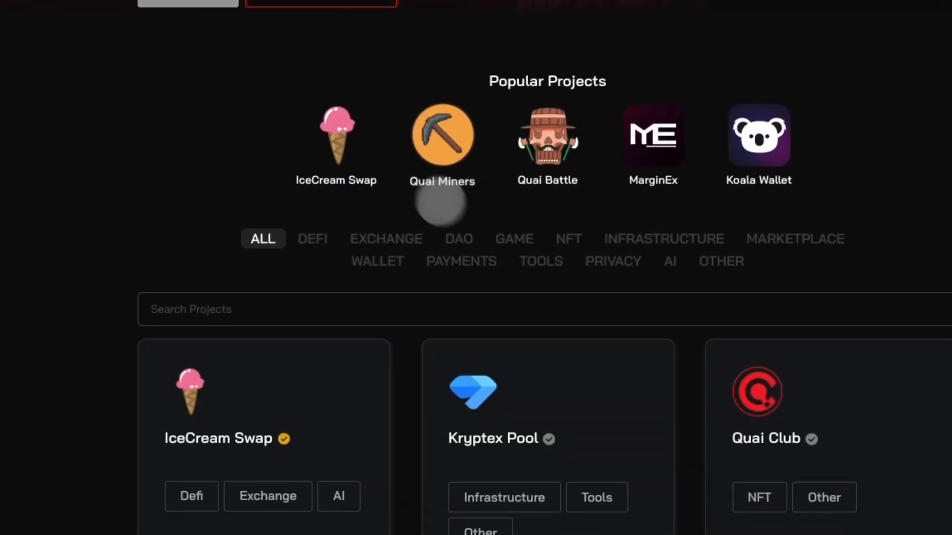
text(po)
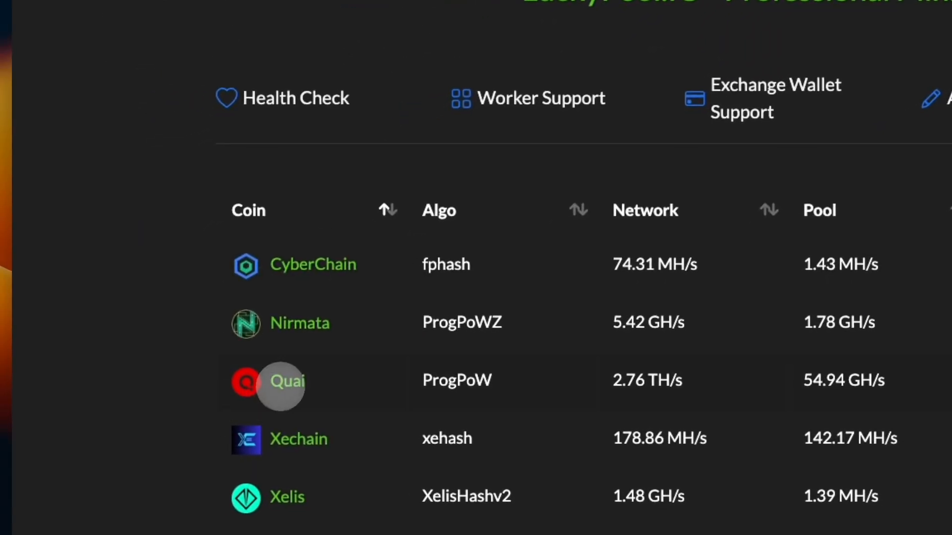
- Go from LuckyPool's coin table to the QUAI PPLNS pool statistics page
click(285, 381)
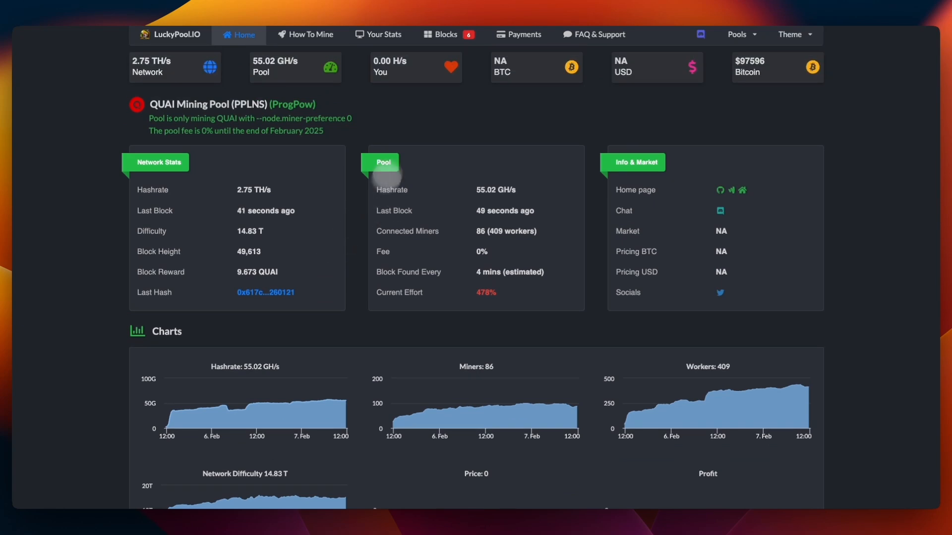
- Show the How To Mine guide's quai-gpu-miner example command for worker polarRig
click(311, 34)
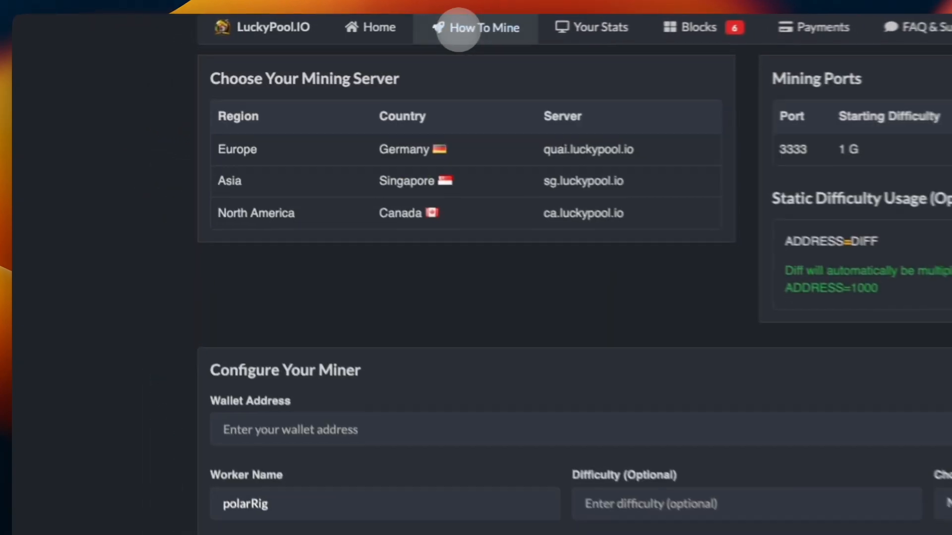
scroll(down, 3)
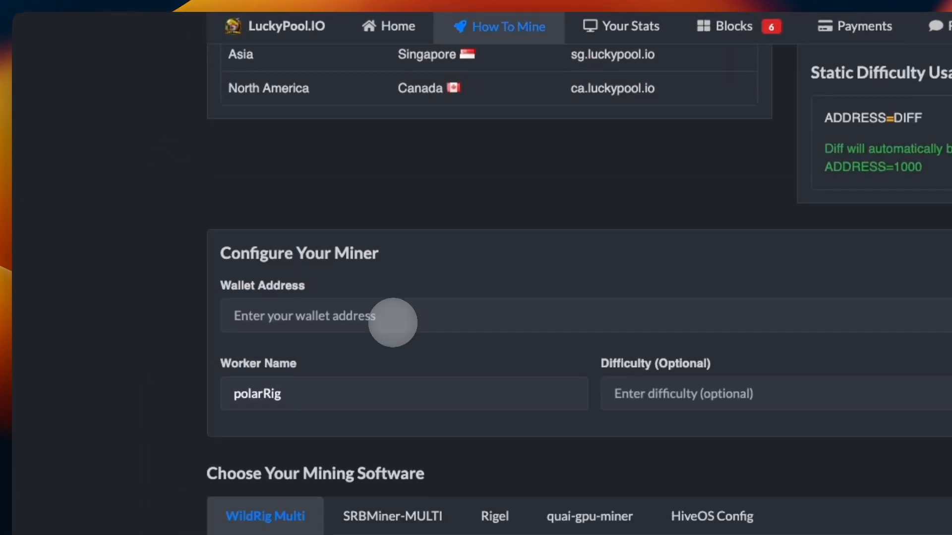
scroll(down, 3)
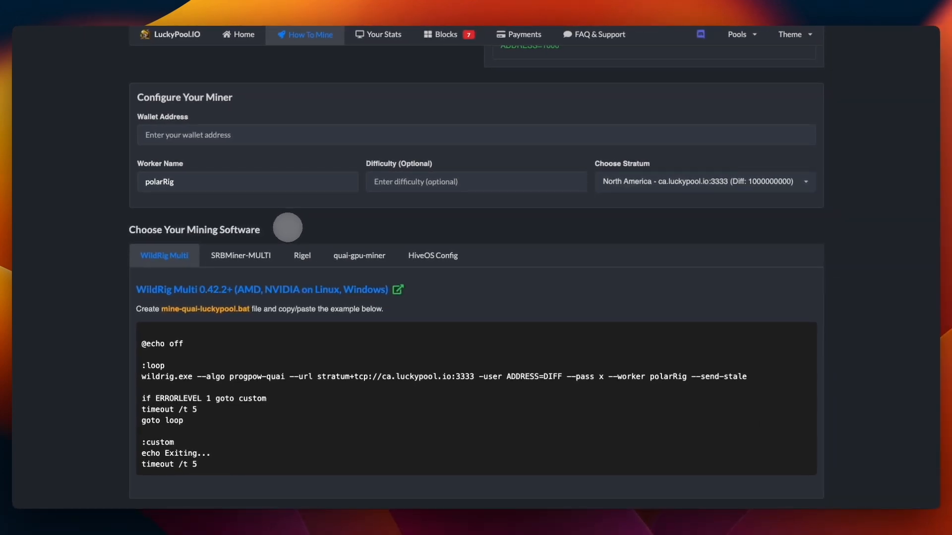
click(359, 255)
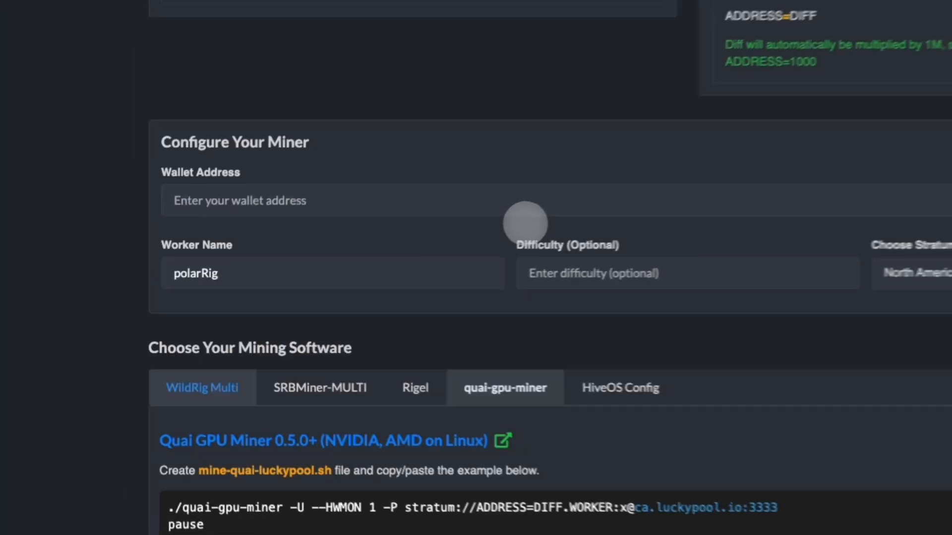
scroll(down, 3)
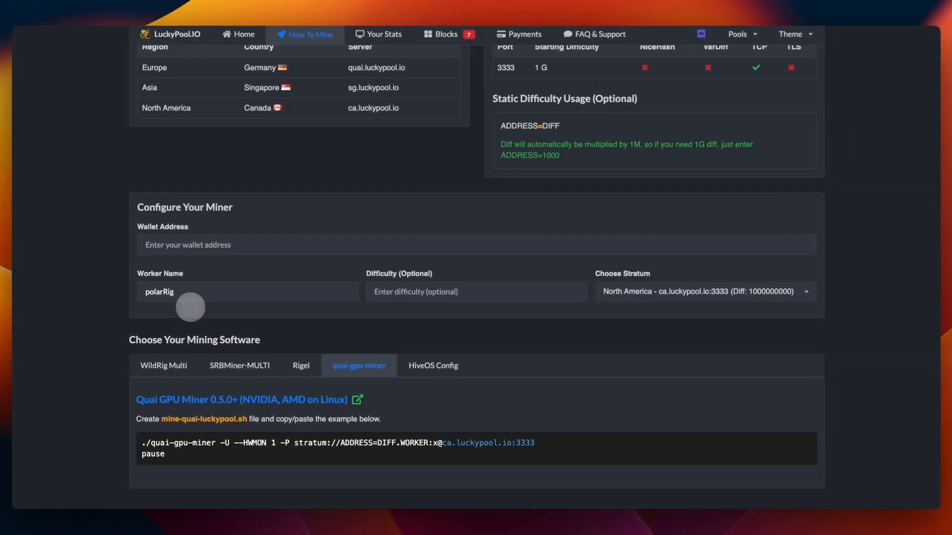
mouse_move(191, 343)
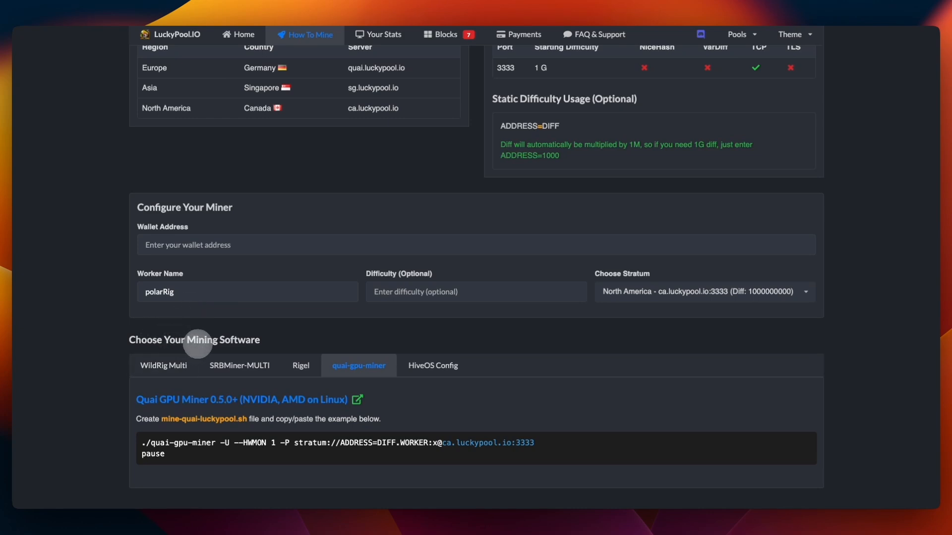
mouse_move(273, 400)
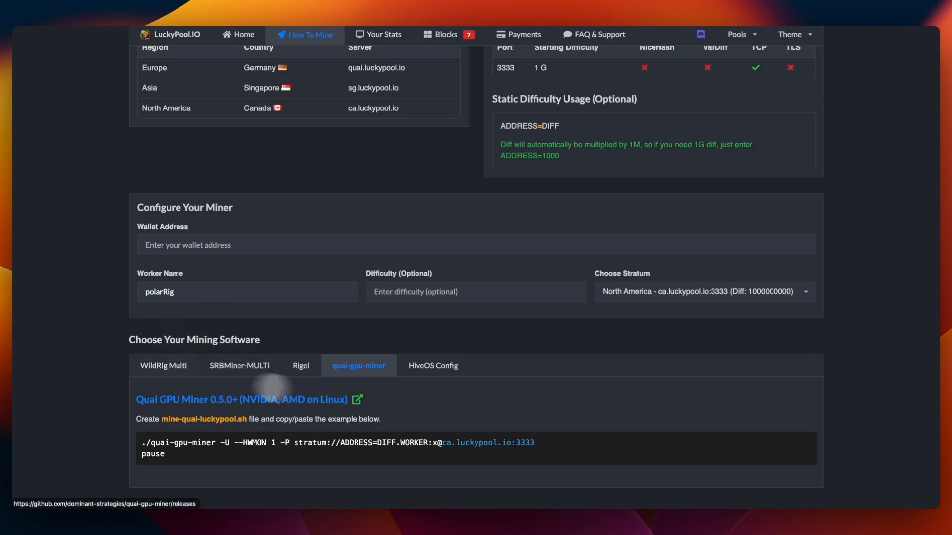
mouse_move(99, 351)
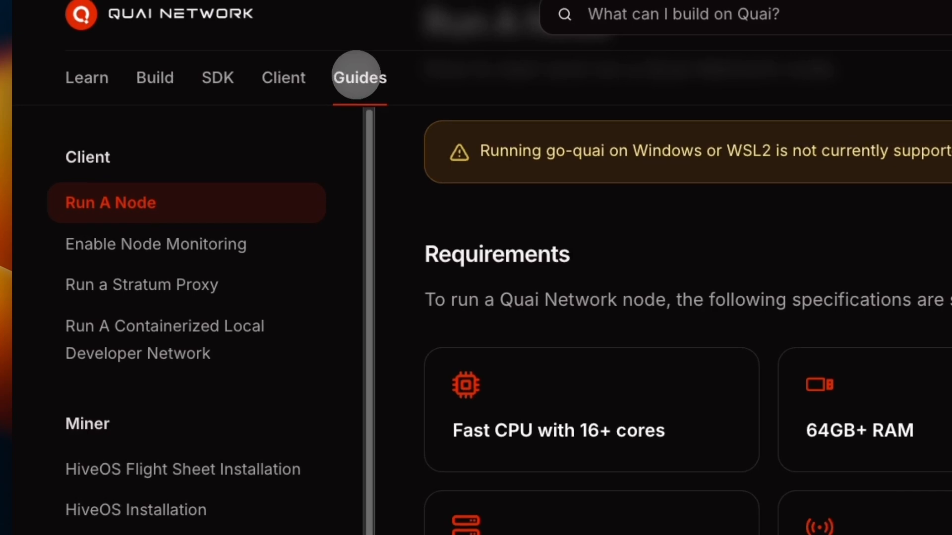
- Browse the Quai Network Docs sidebar to the Miner section and pick a setup guide
scroll(down, 3)
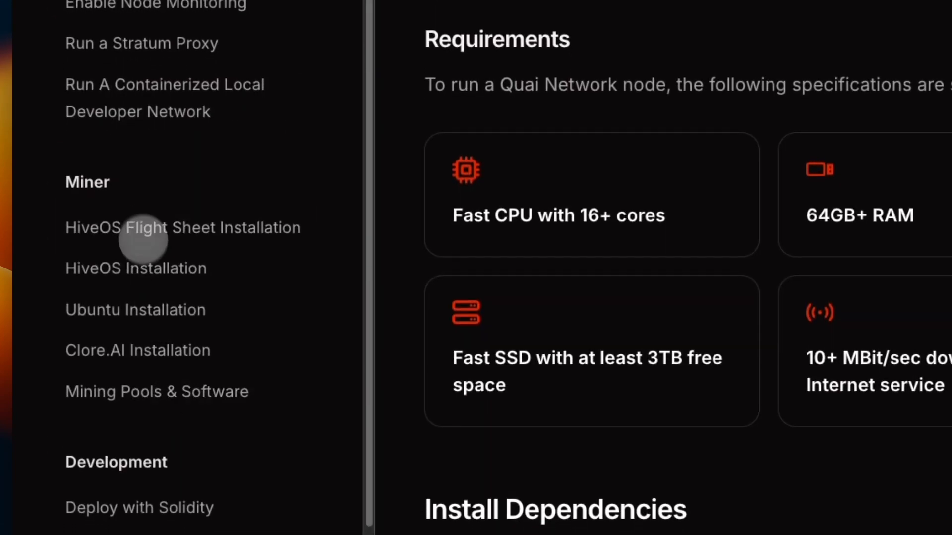
click(156, 390)
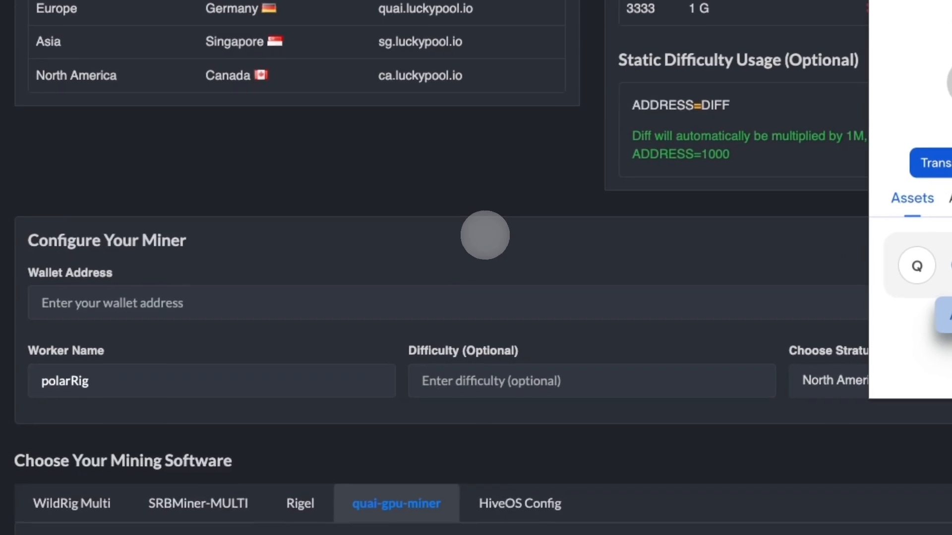
text(0x0078C263cD4123b7C33c23E70115F96d36131e6E)
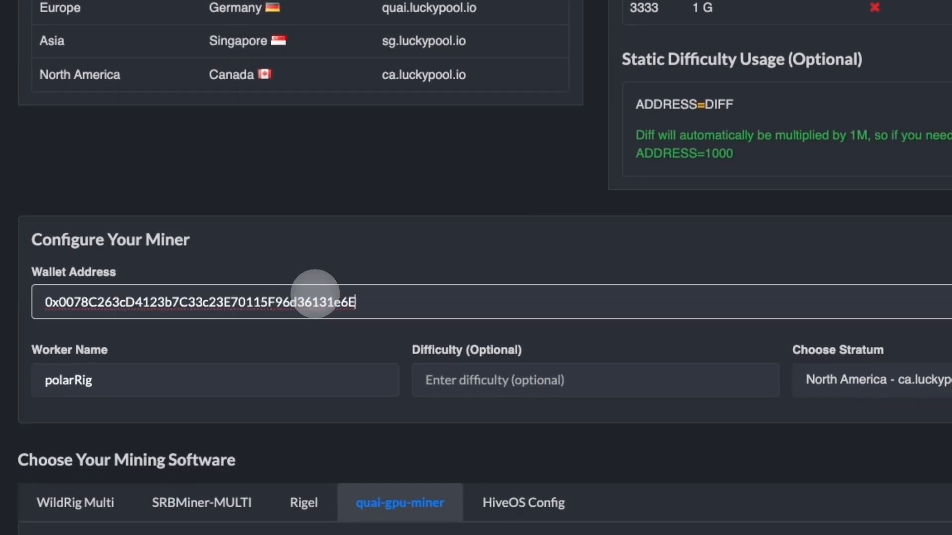
click(215, 380)
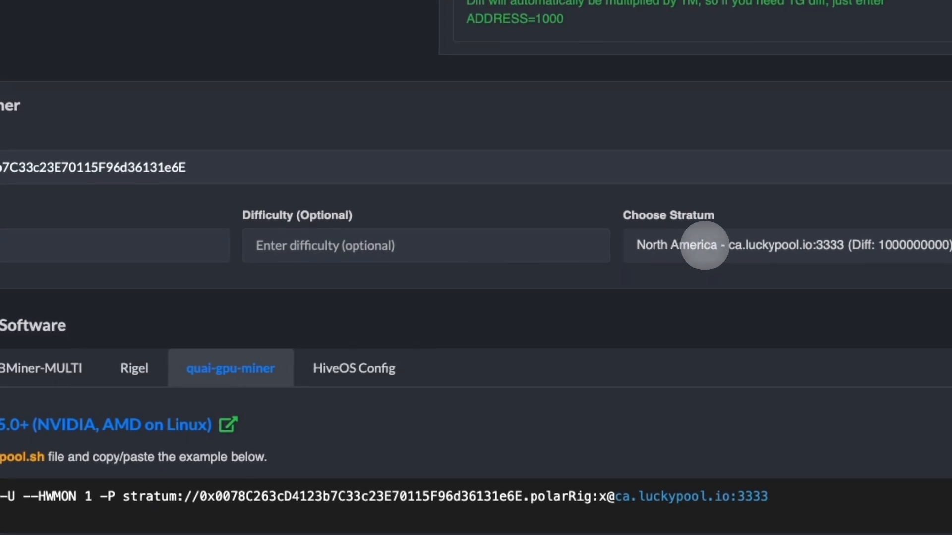
click(783, 245)
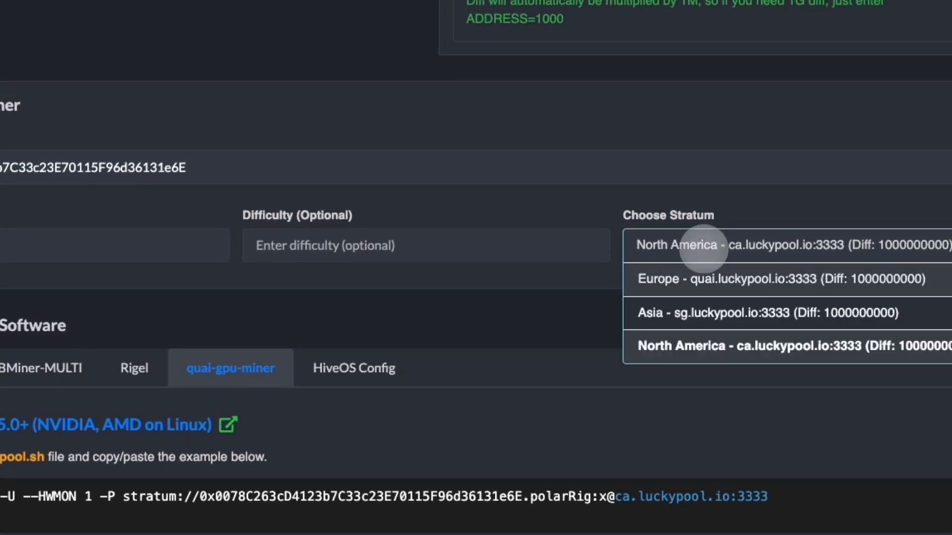
mouse_move(661, 312)
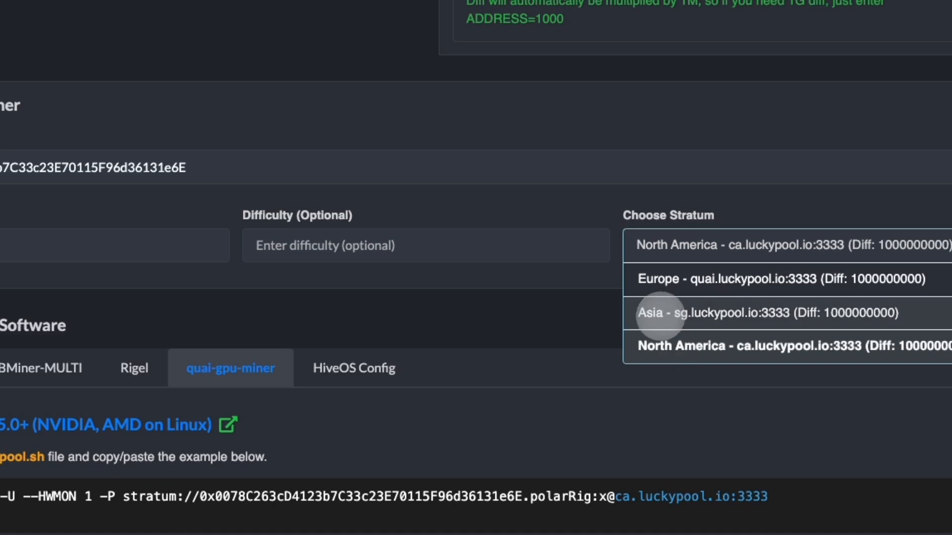
mouse_move(680, 285)
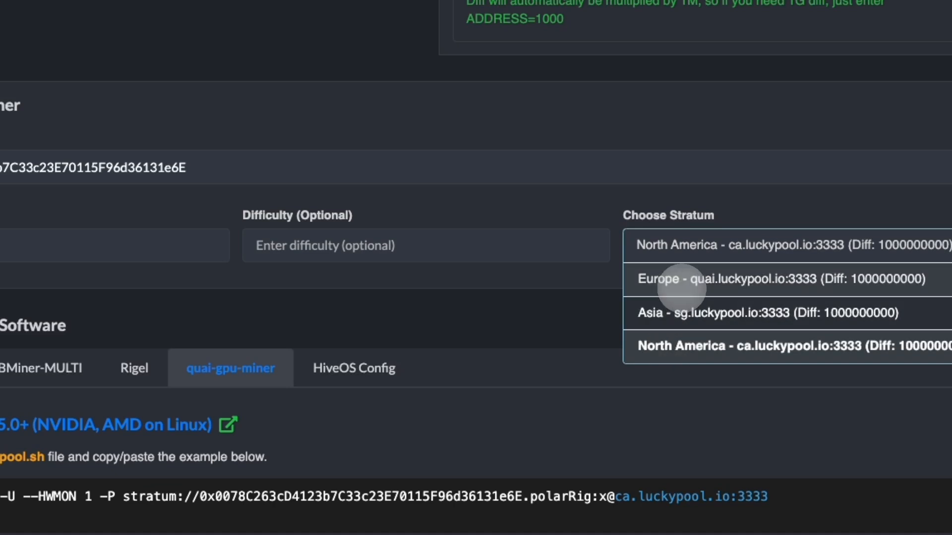
click(777, 245)
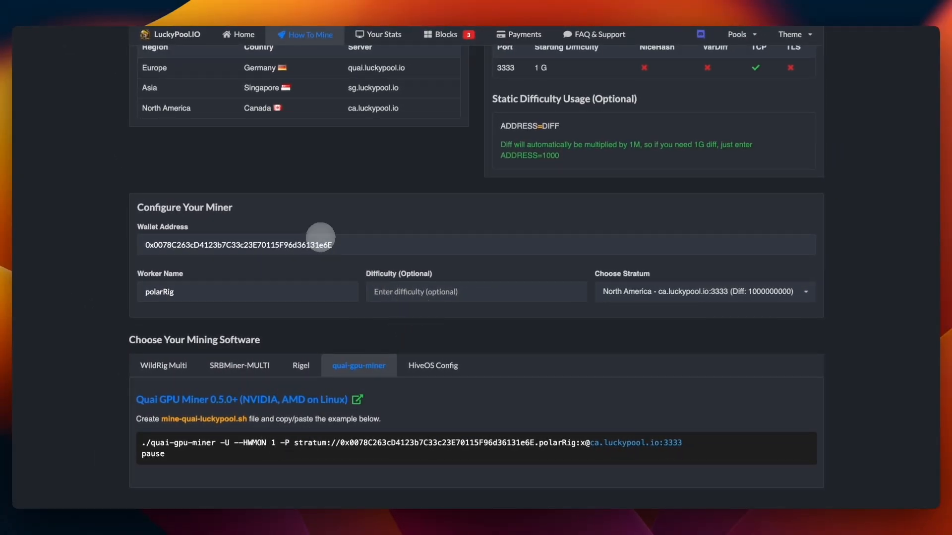
mouse_move(177, 226)
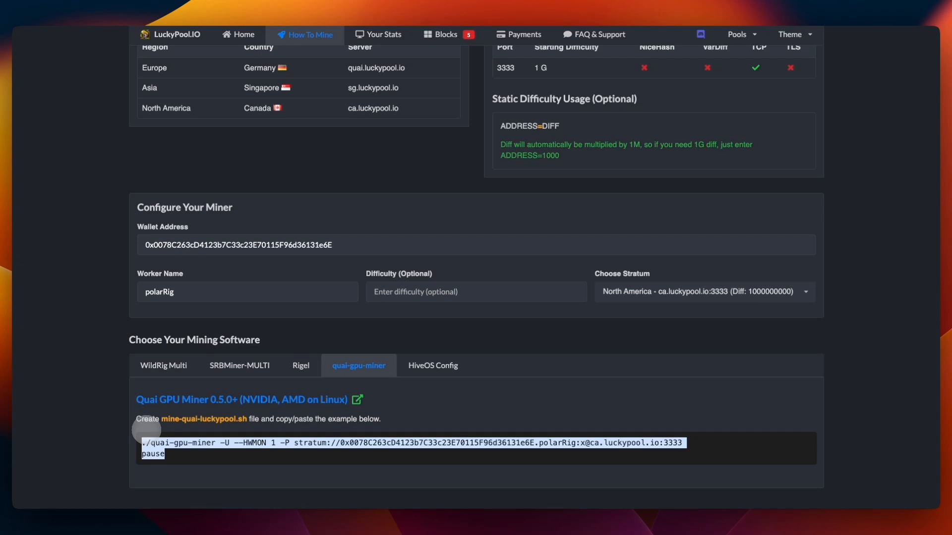
- Highlight the full generated quai-gpu-miner command and pause line for copying
click(378, 34)
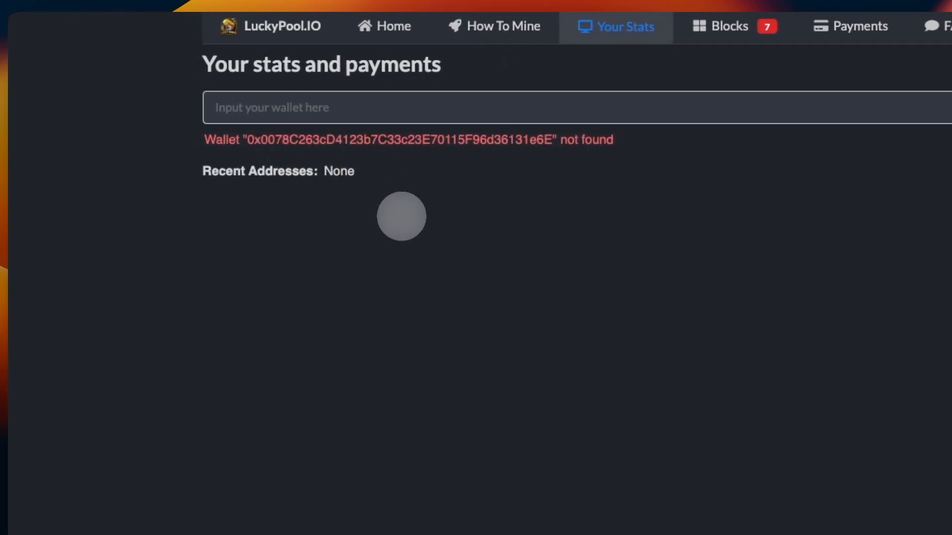
- View LuckyPool's blocks page, then move on to the FAQ & Support page
click(730, 26)
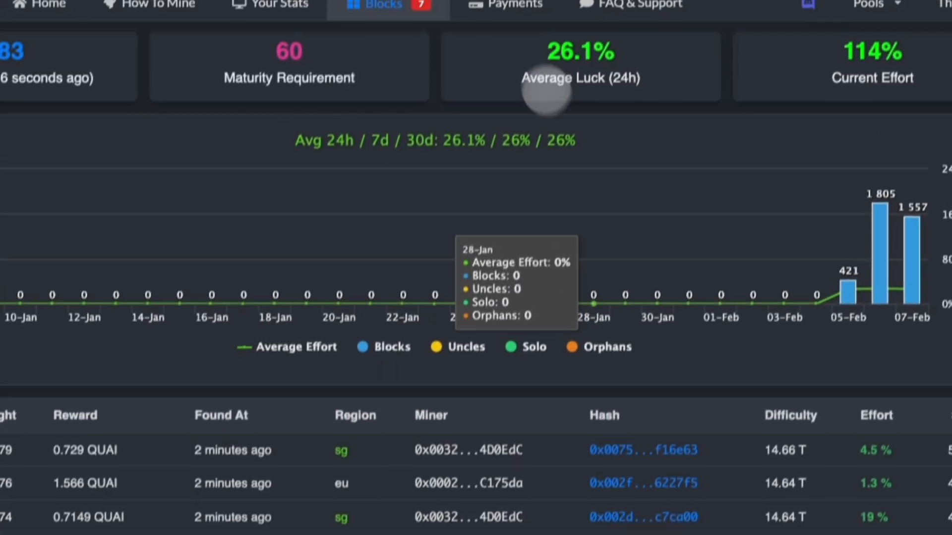
click(678, 27)
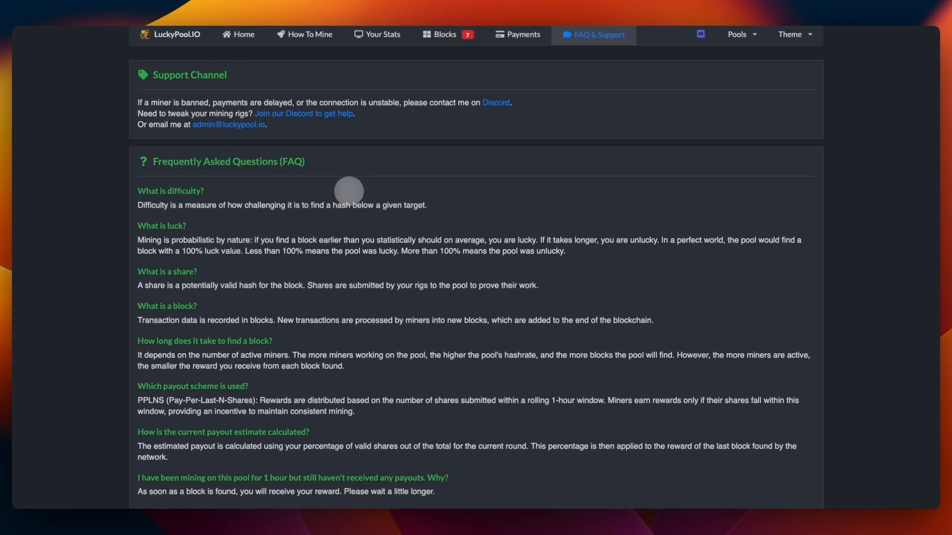
mouse_move(434, 209)
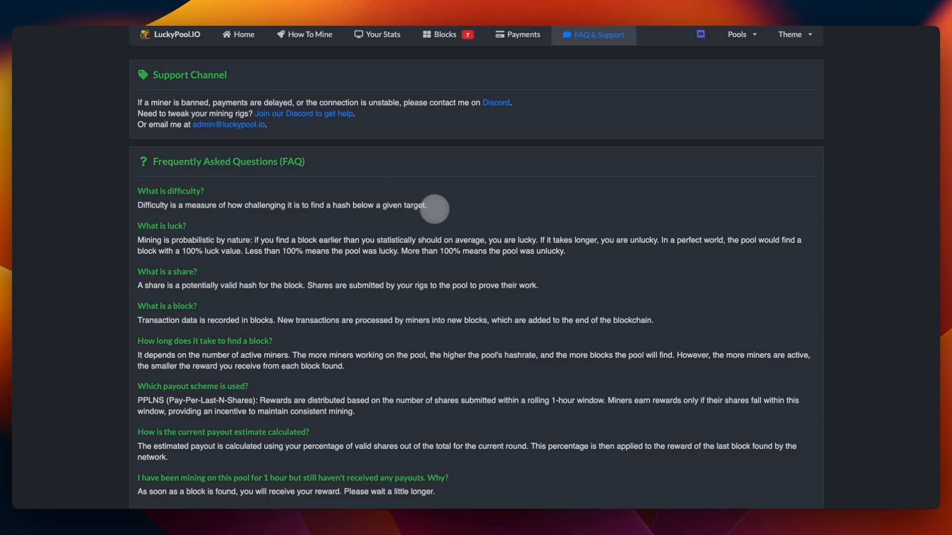
- Read through the FAQ answers and return to the How To Mine page
scroll(down, 3)
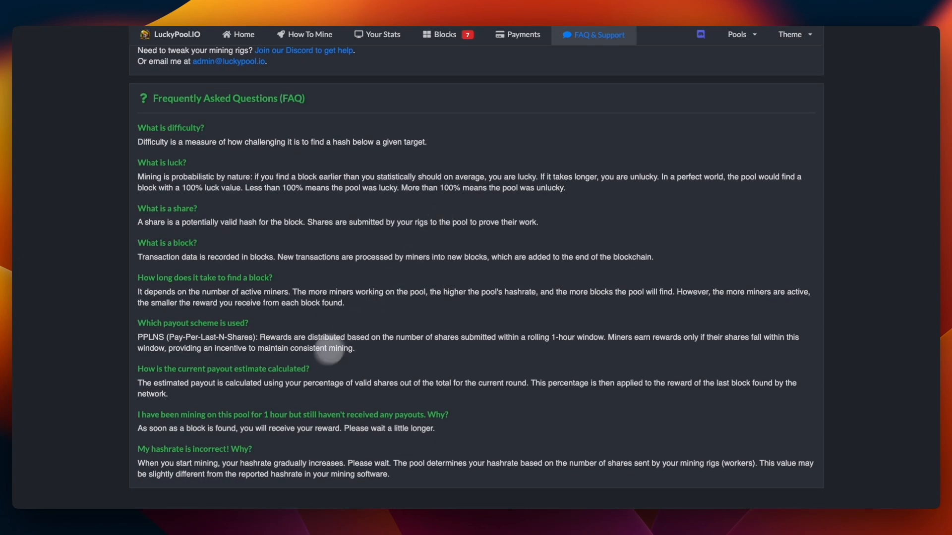
mouse_move(415, 423)
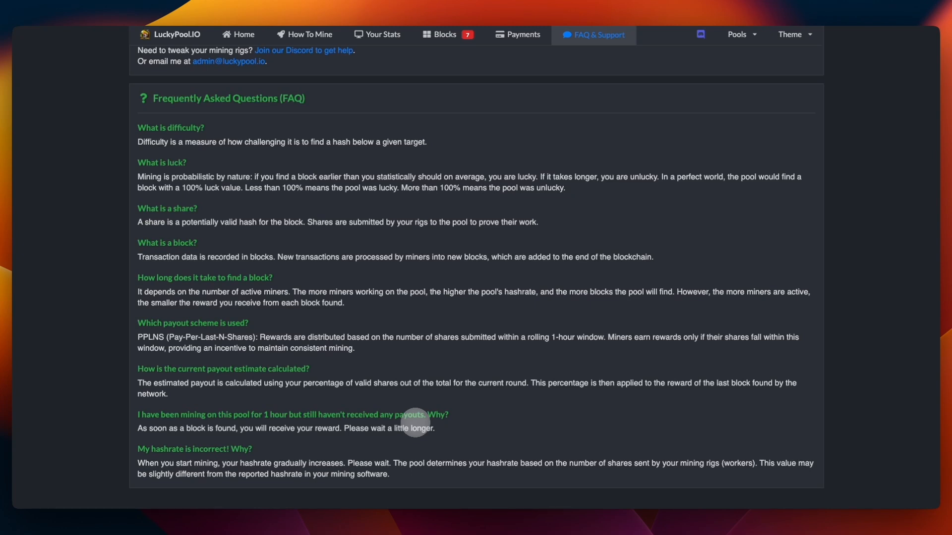
mouse_move(516, 379)
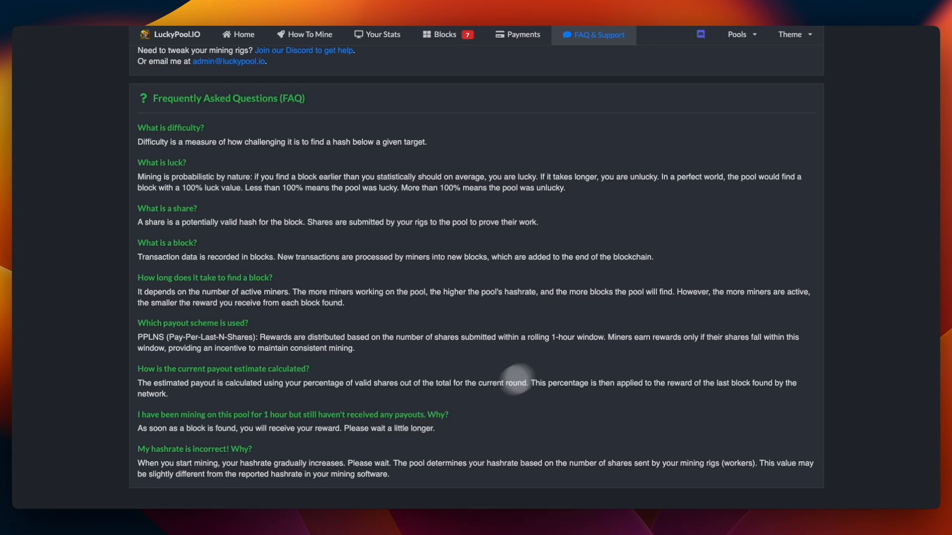
scroll(up, 3)
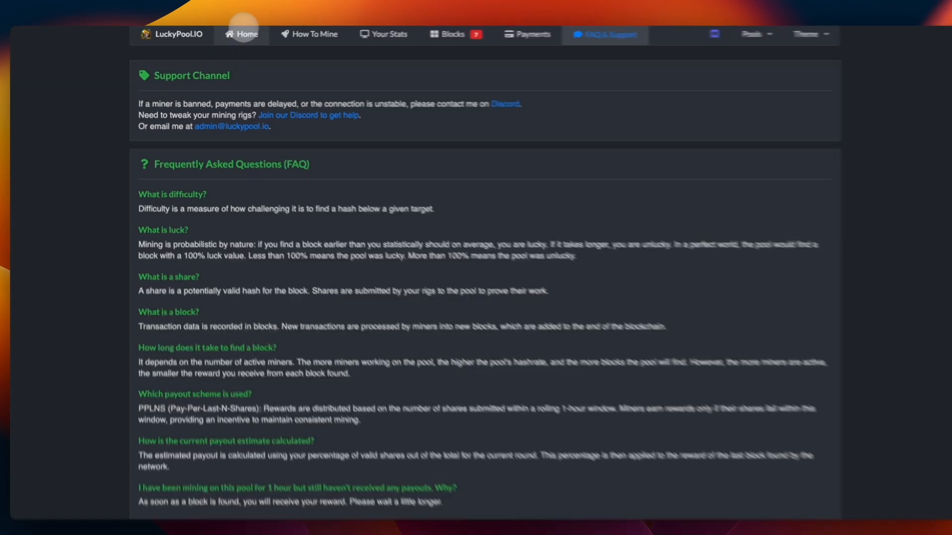
click(309, 34)
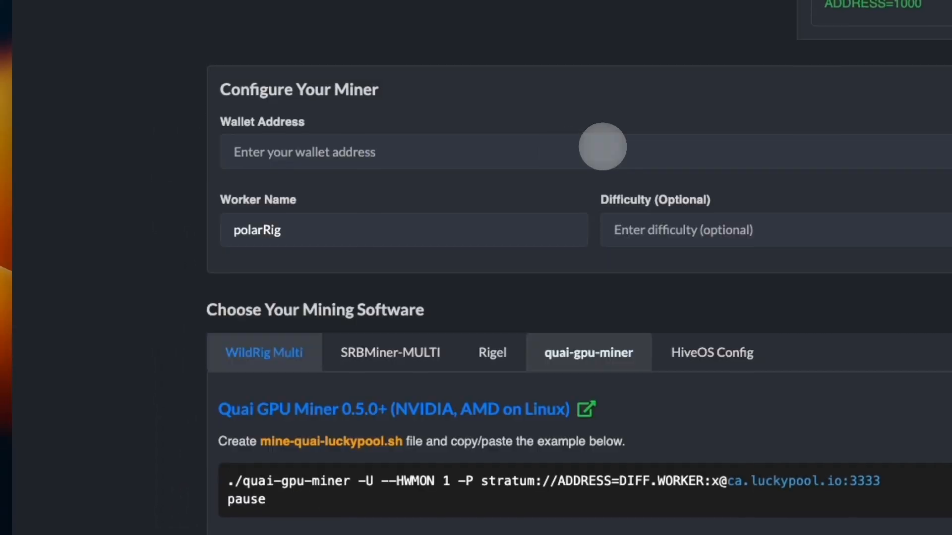